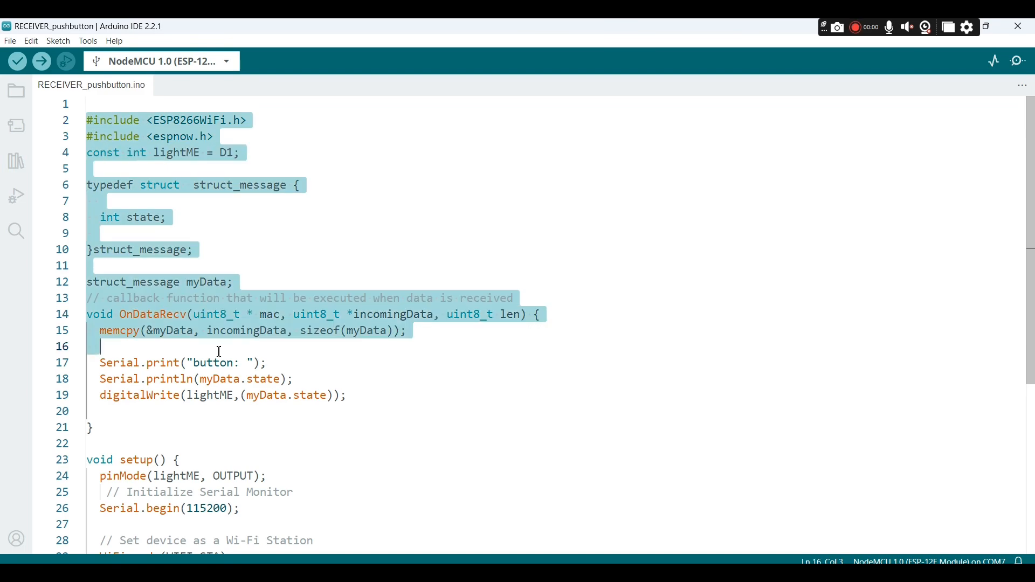
# Review the additional boards manager URLs in Preferences and confirm the ESP8266 URL list
pyautogui.scroll(-3)
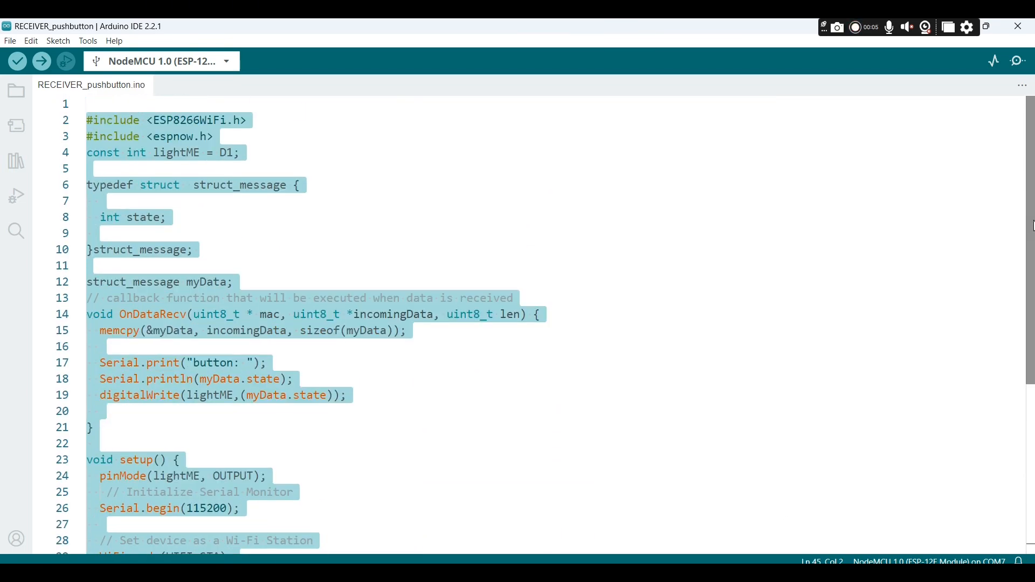
pyautogui.click(239, 153)
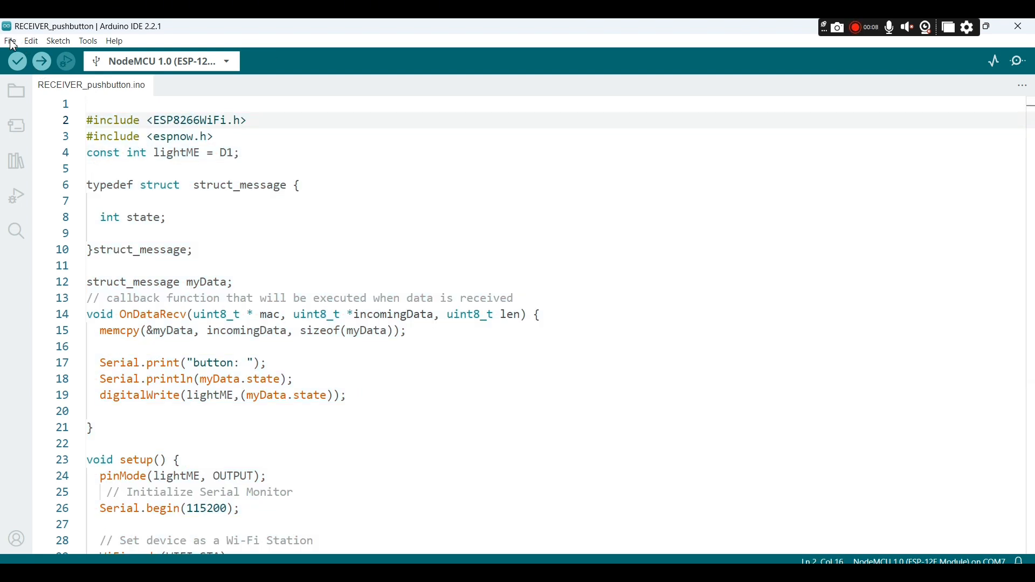
pyautogui.click(11, 41)
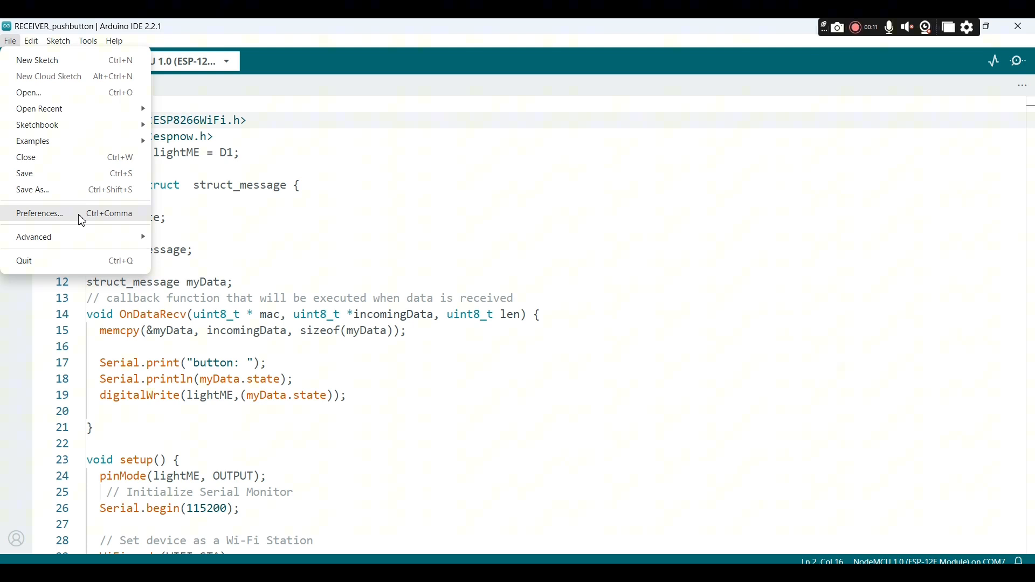
pyautogui.click(221, 137)
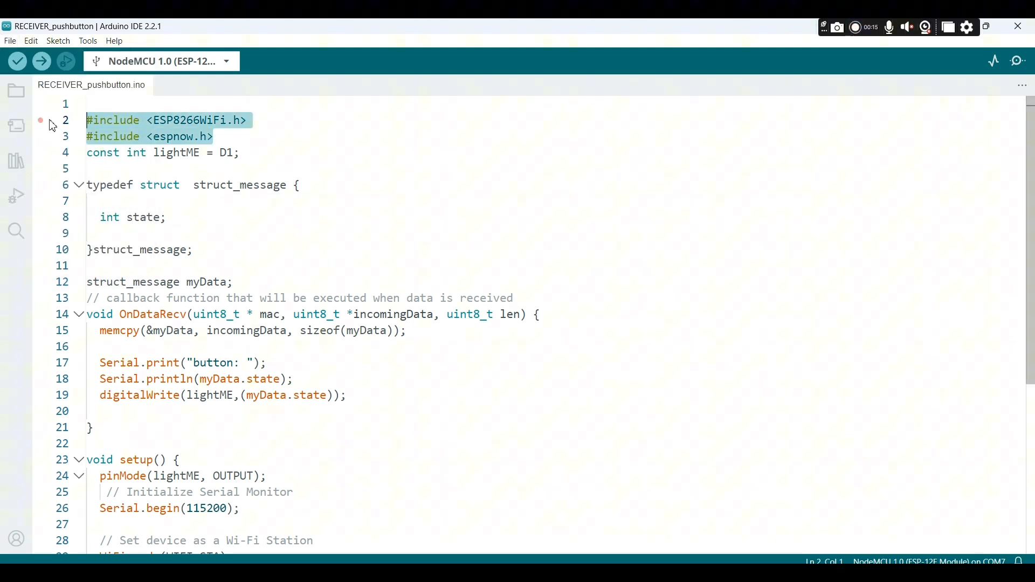
pyautogui.click(10, 41)
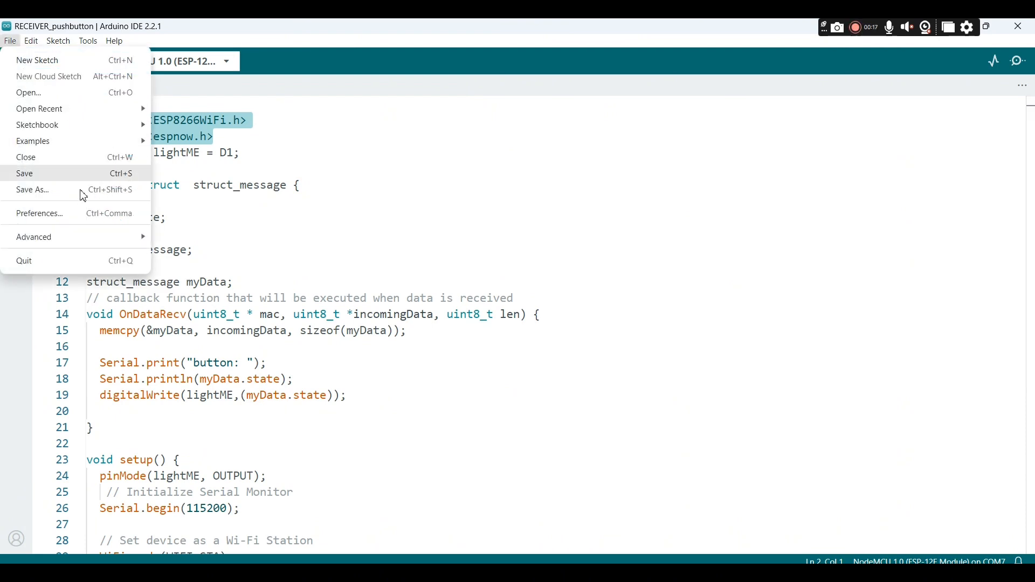
pyautogui.click(39, 212)
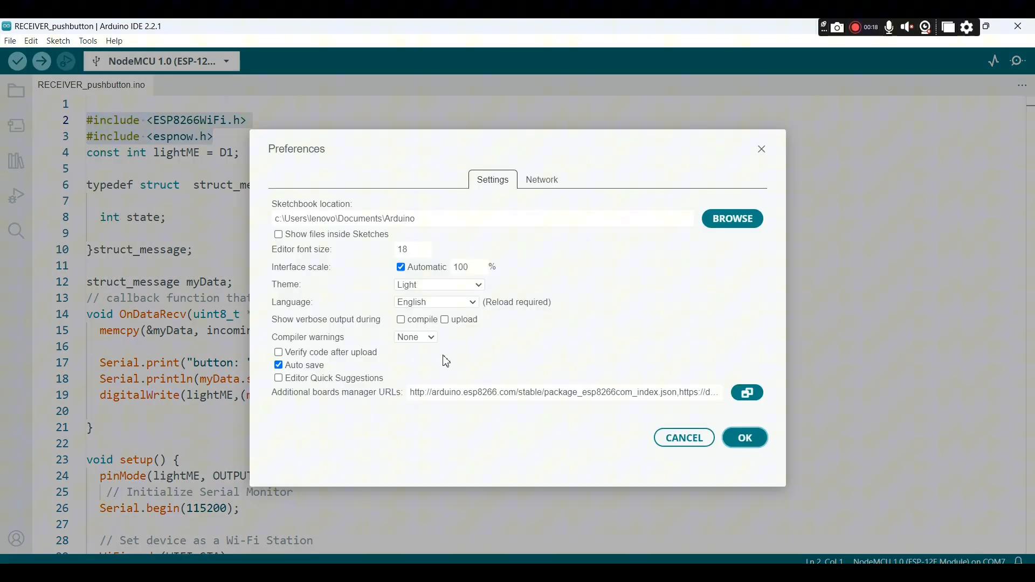
pyautogui.click(746, 393)
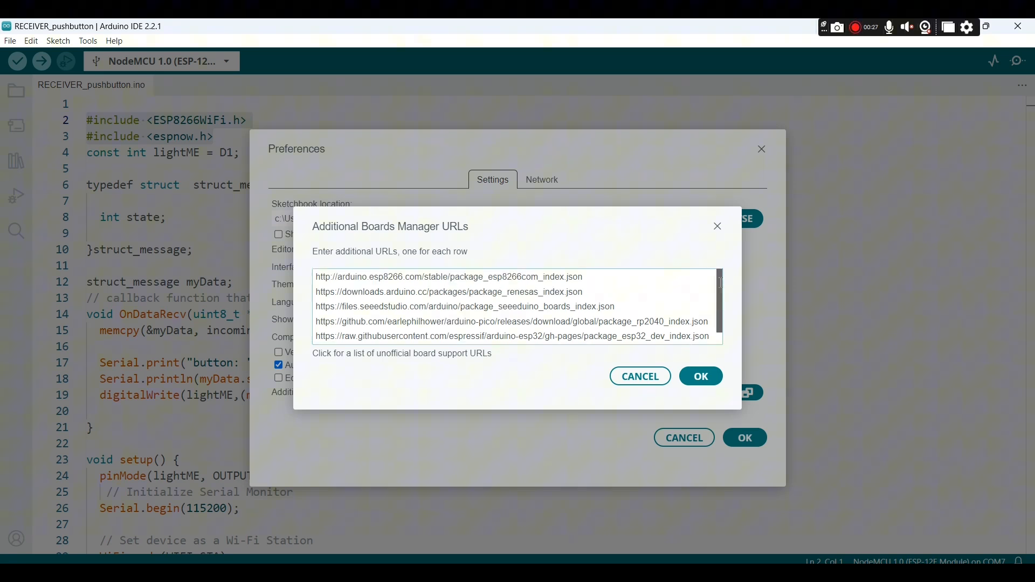
pyautogui.click(595, 275)
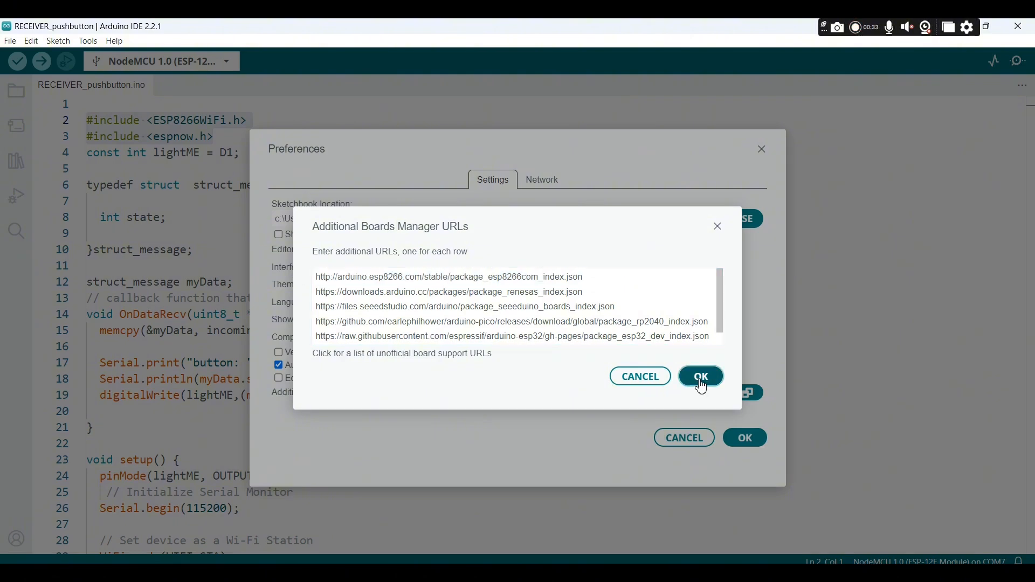
pyautogui.click(701, 375)
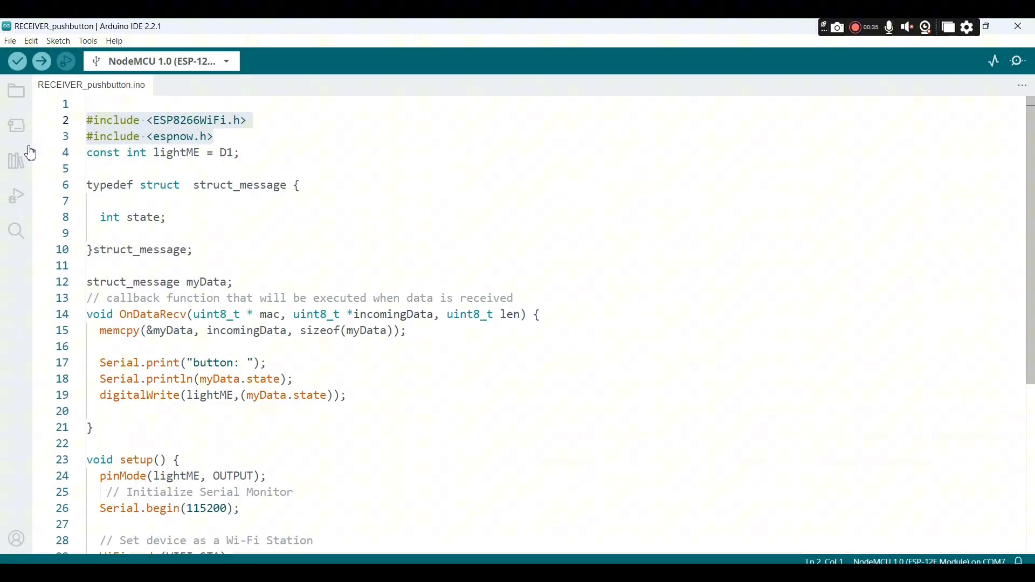
# Search the Boards Manager for the esp8266 package to confirm it is installed
pyautogui.click(16, 126)
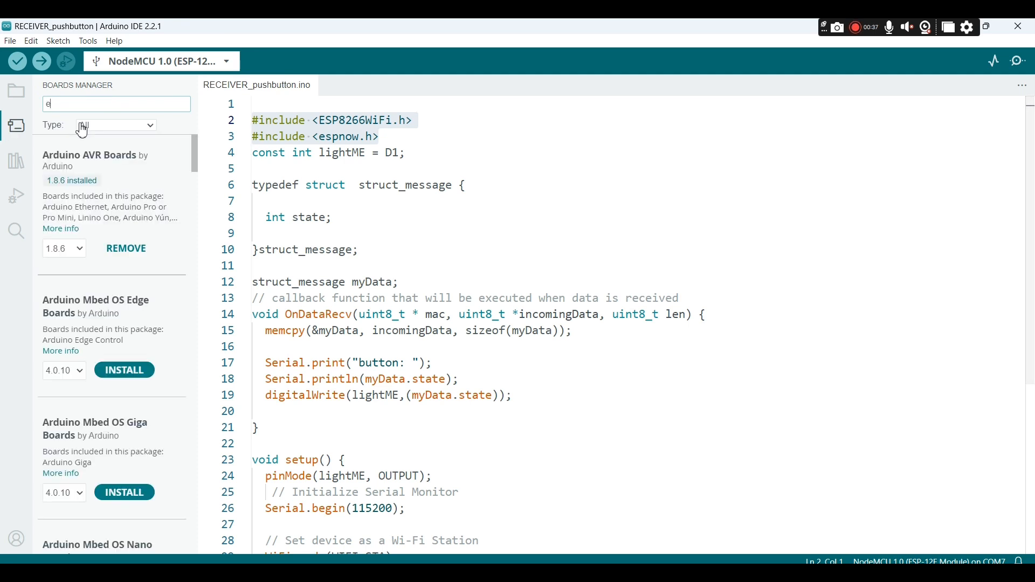
pyautogui.write('sp8266')
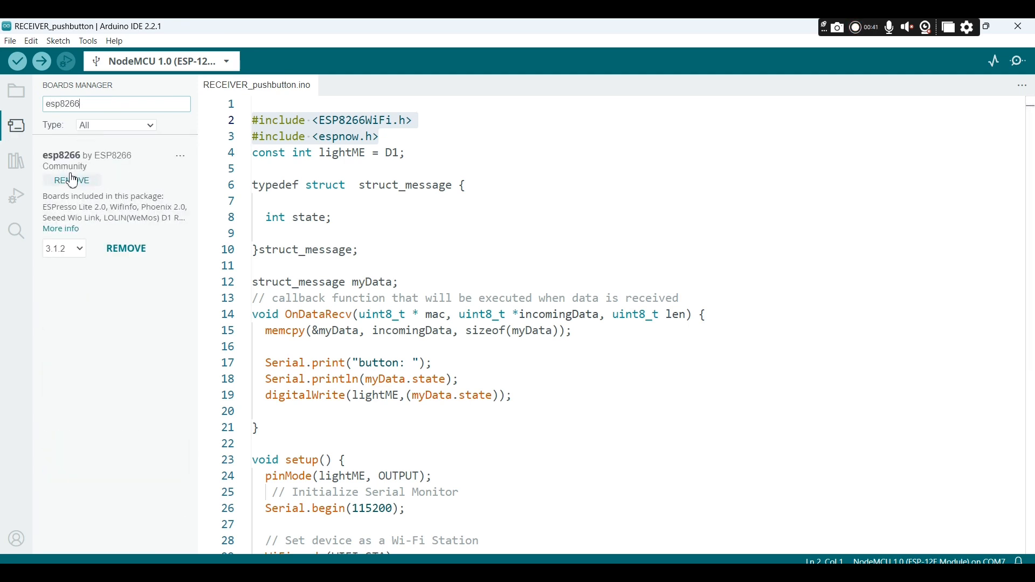
pyautogui.click(64, 248)
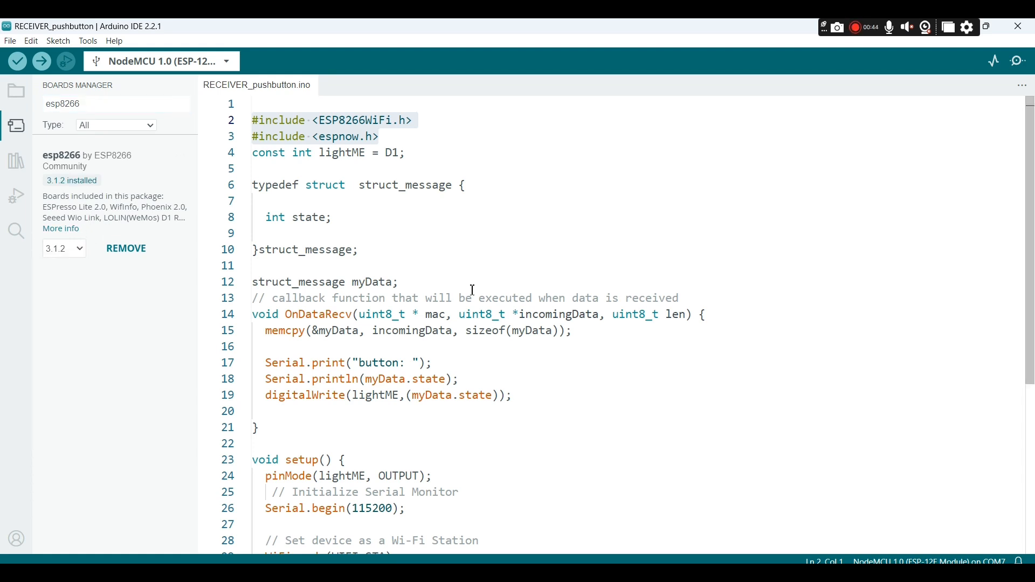
pyautogui.click(16, 125)
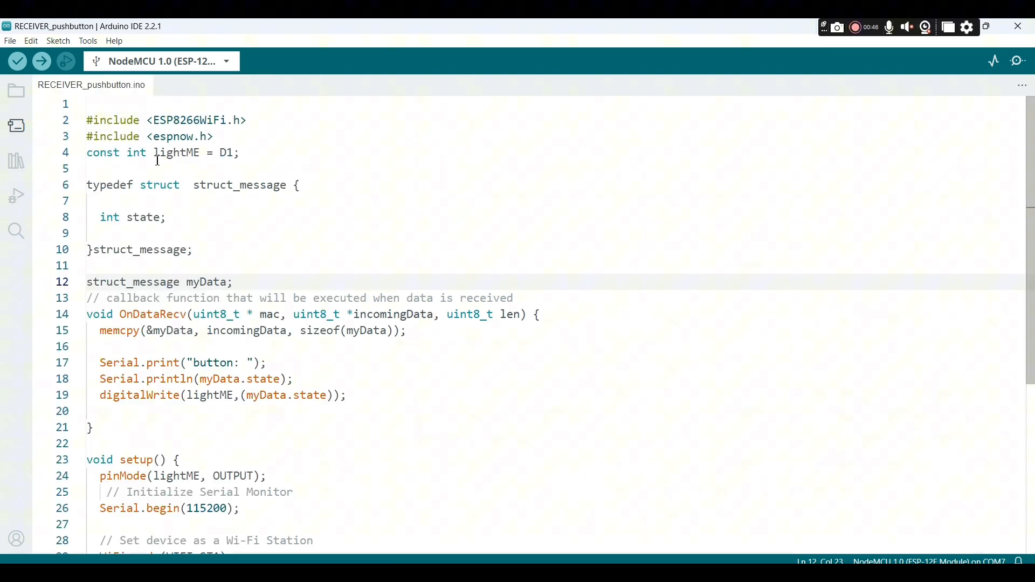
# Walk through the receiver sketch's data callback, highlighting the incomingData argument in memcpy
pyautogui.click(241, 153)
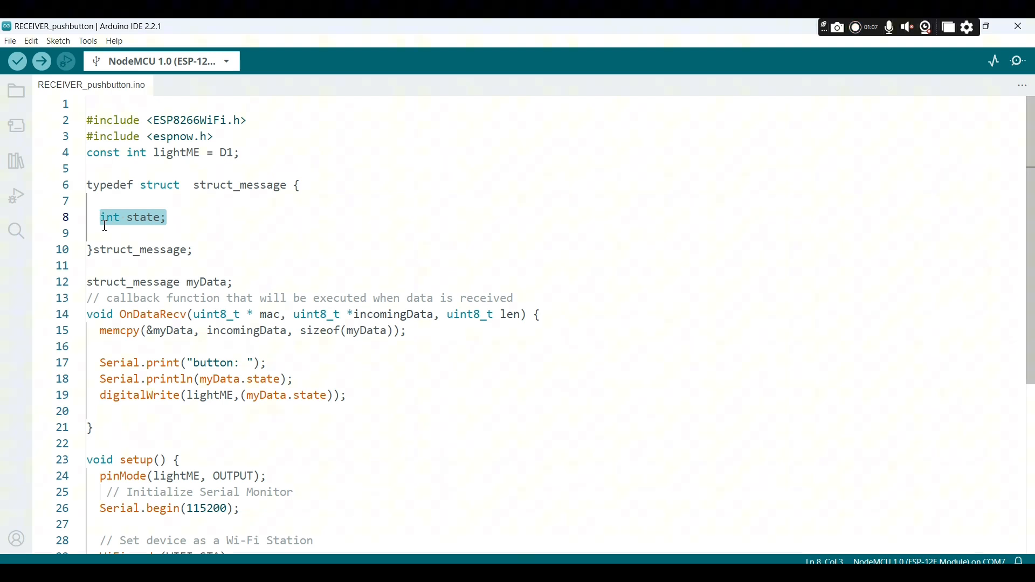
pyautogui.click(252, 283)
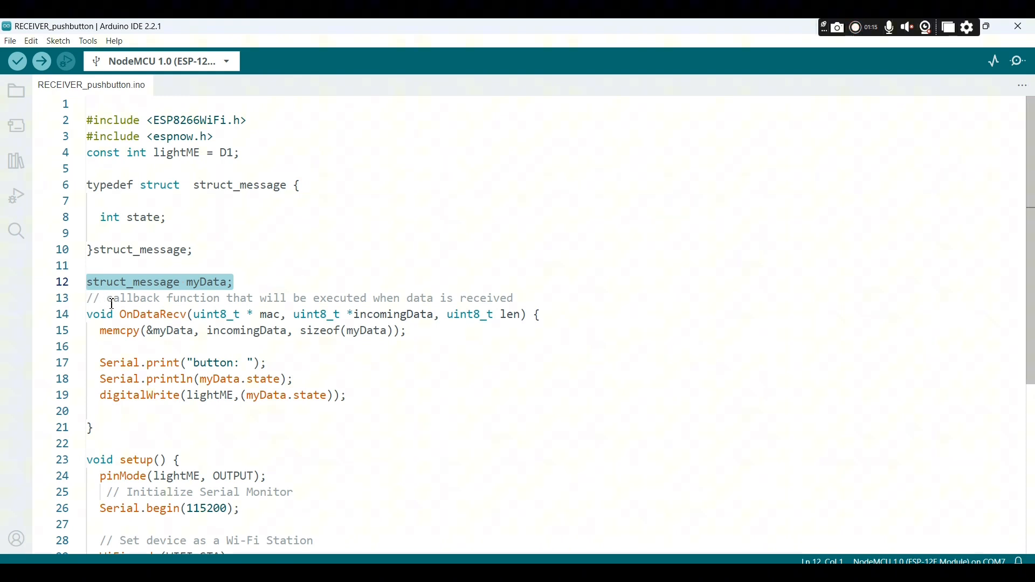
pyautogui.click(283, 315)
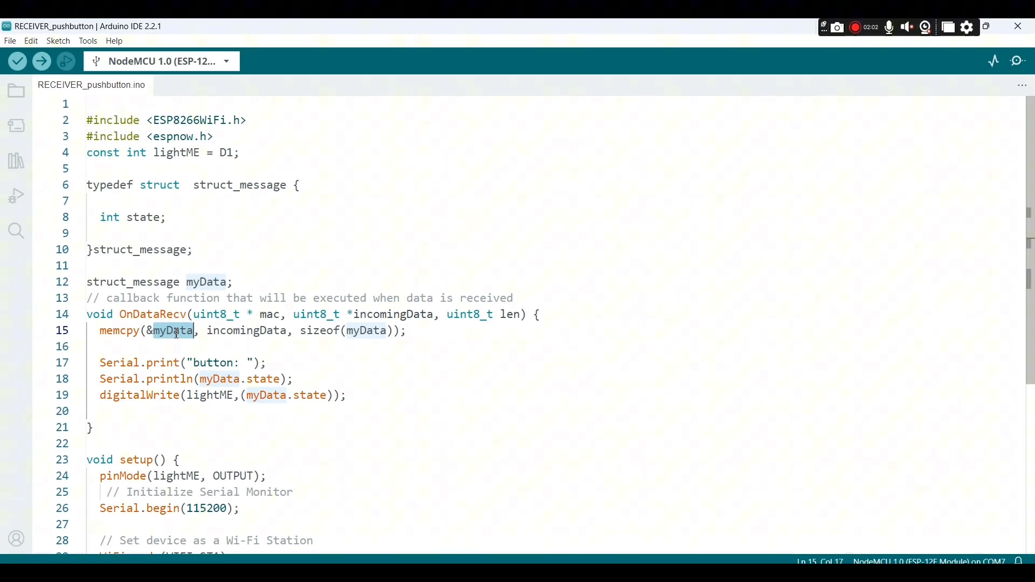
pyautogui.doubleClick(246, 331)
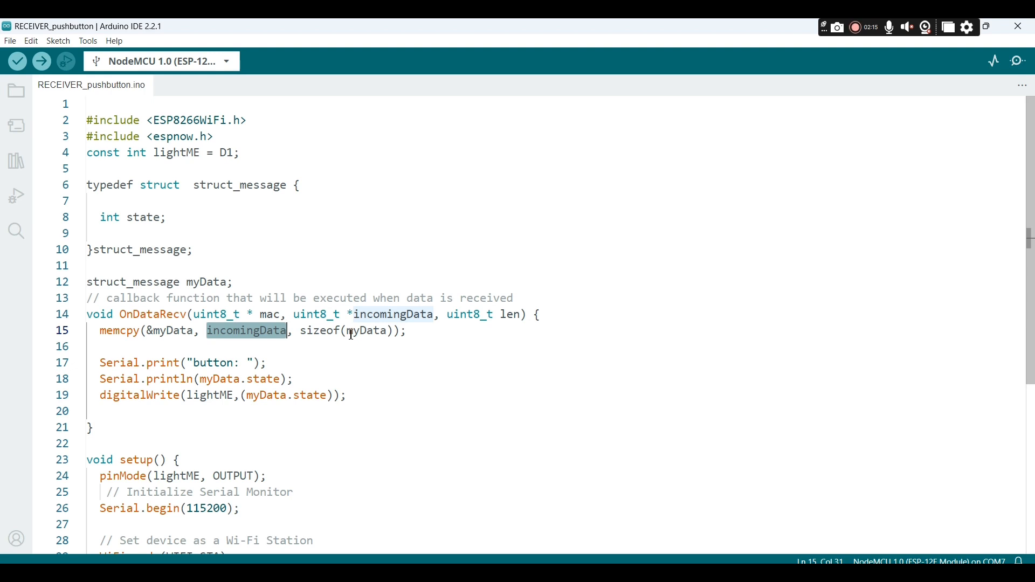
pyautogui.moveTo(365, 332)
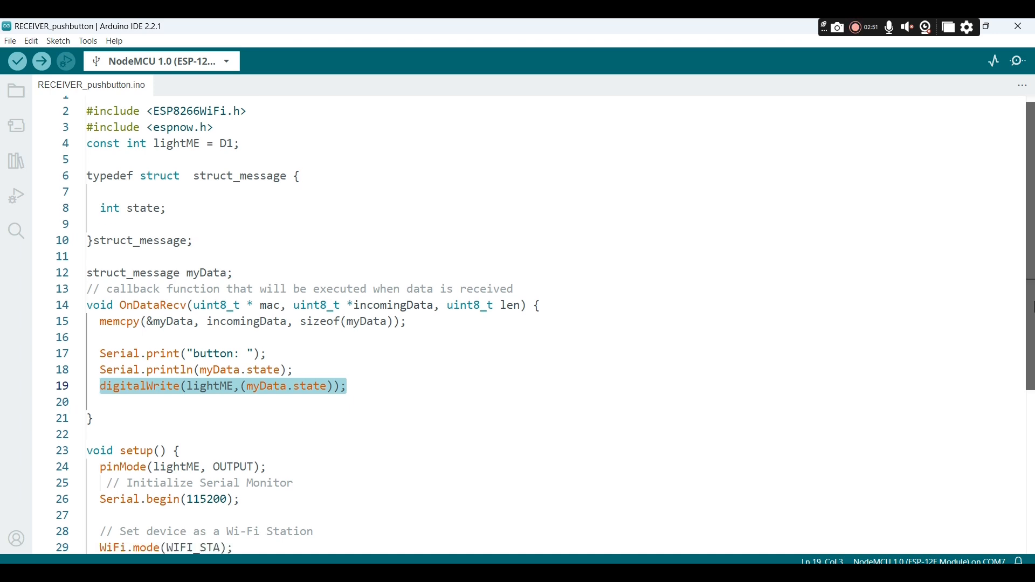
# Scroll through setup and callback registration, then bring up the board list under Tools
pyautogui.scroll(-3)
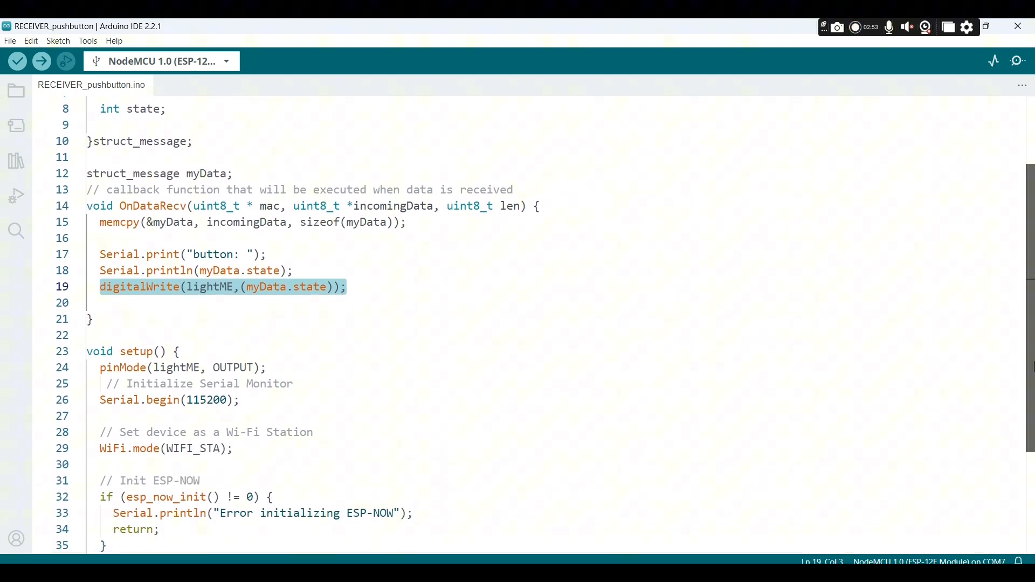
pyautogui.scroll(-3)
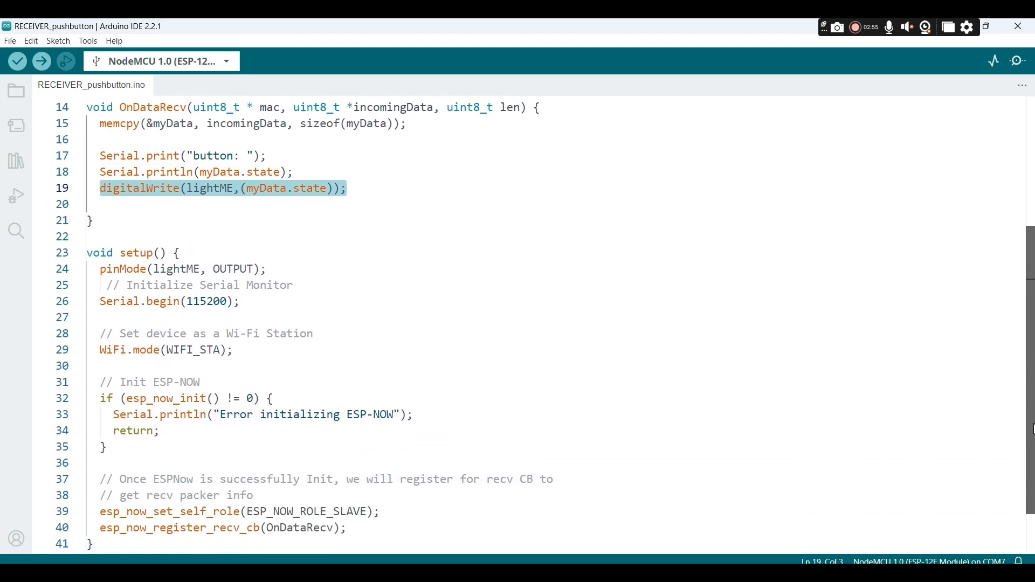
pyautogui.scroll(-3)
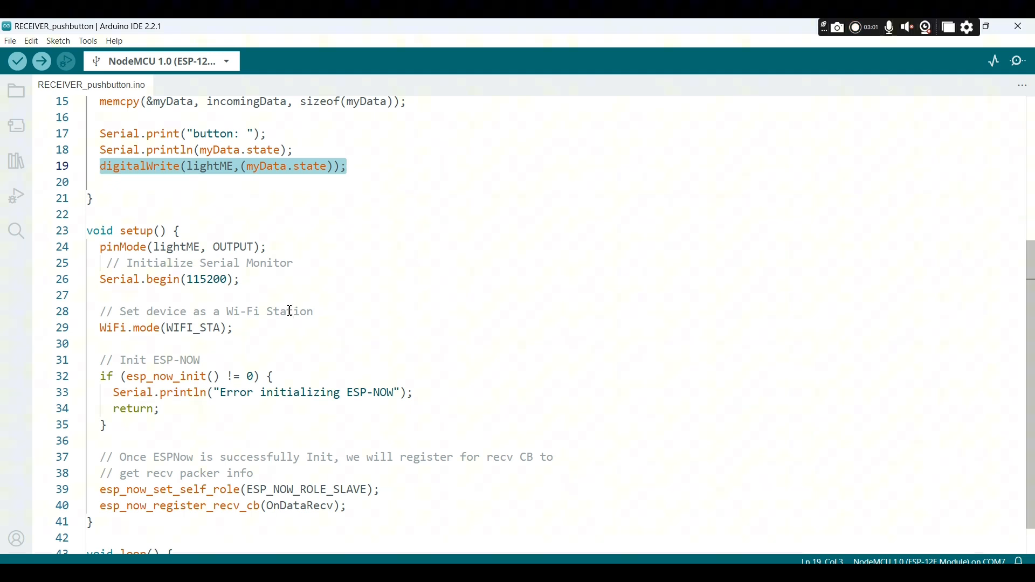
pyautogui.click(267, 246)
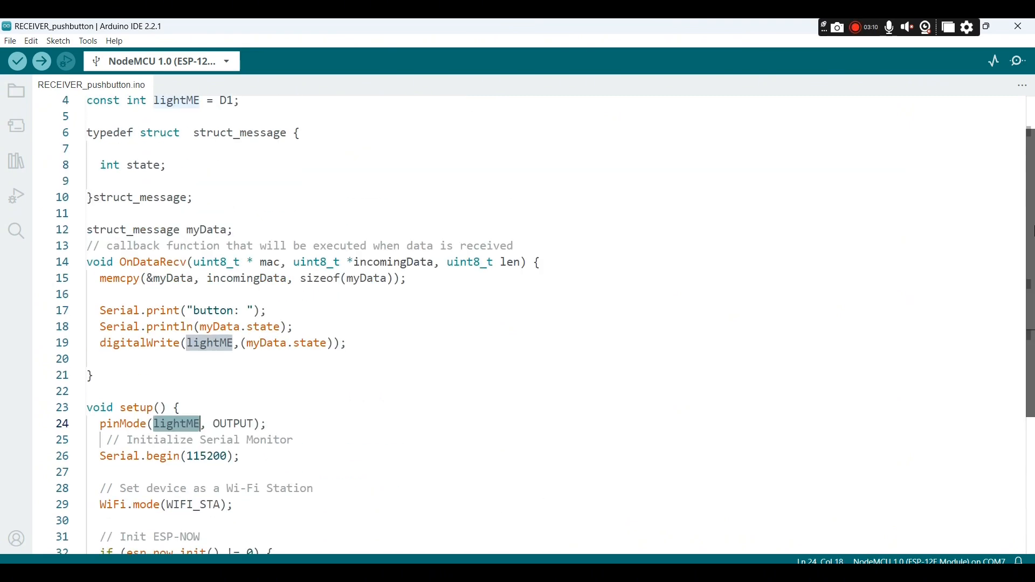
pyautogui.scroll(-3)
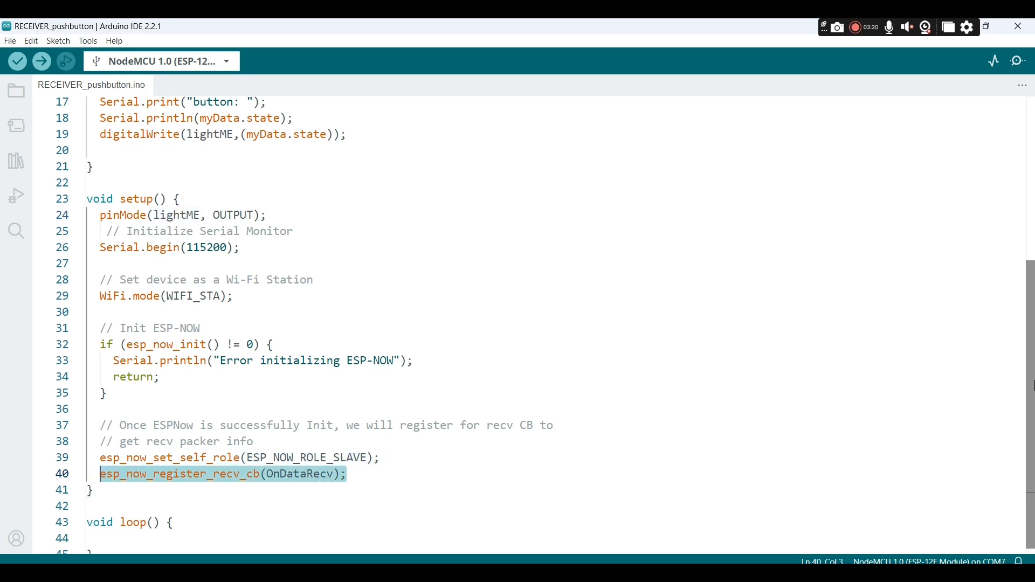
pyautogui.scroll(-3)
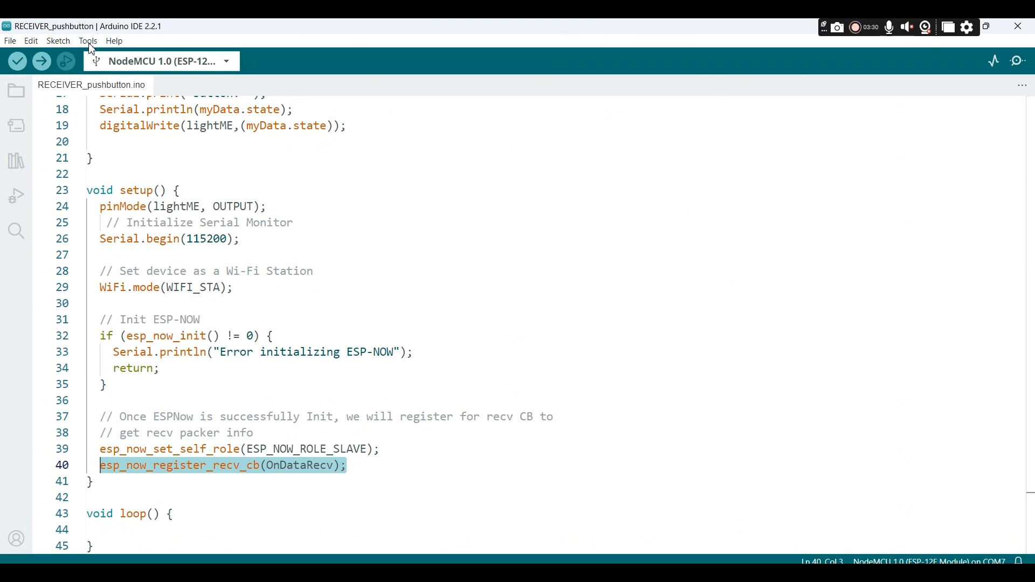
pyautogui.click(88, 41)
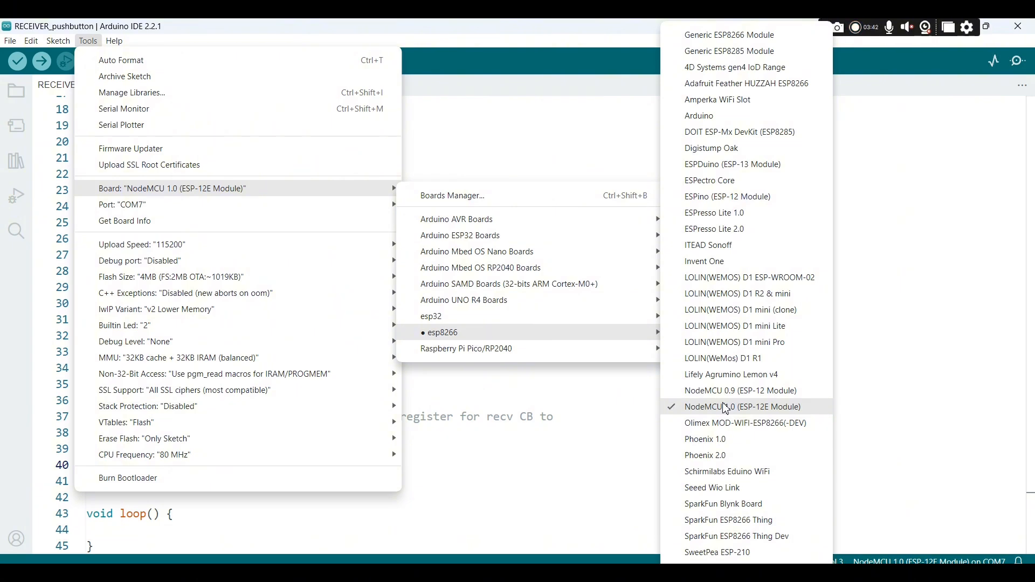
# Keep NodeMCU 1.0 (ESP-12E Module) as the board and upload the receiver sketch
pyautogui.click(742, 406)
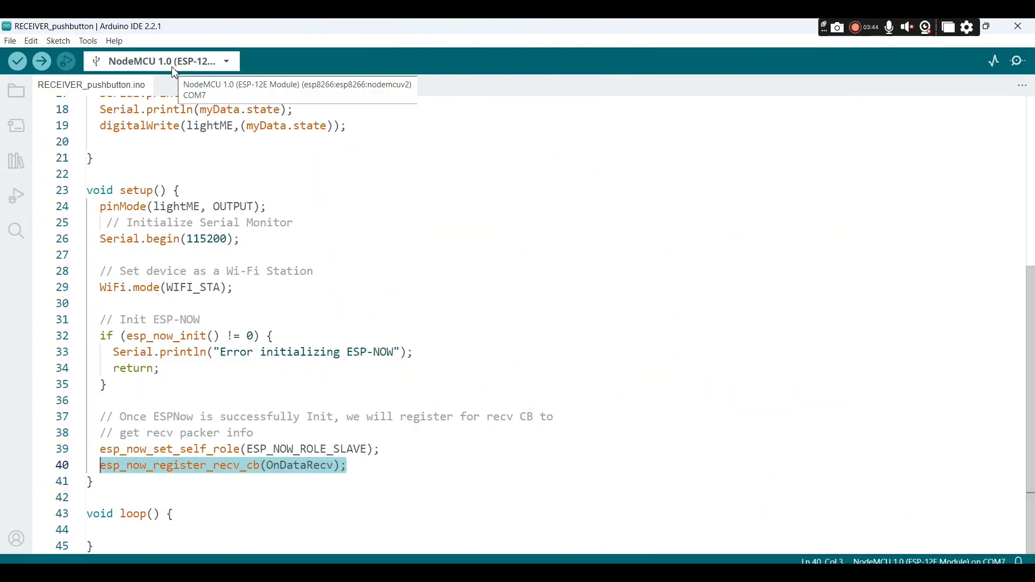
pyautogui.click(88, 41)
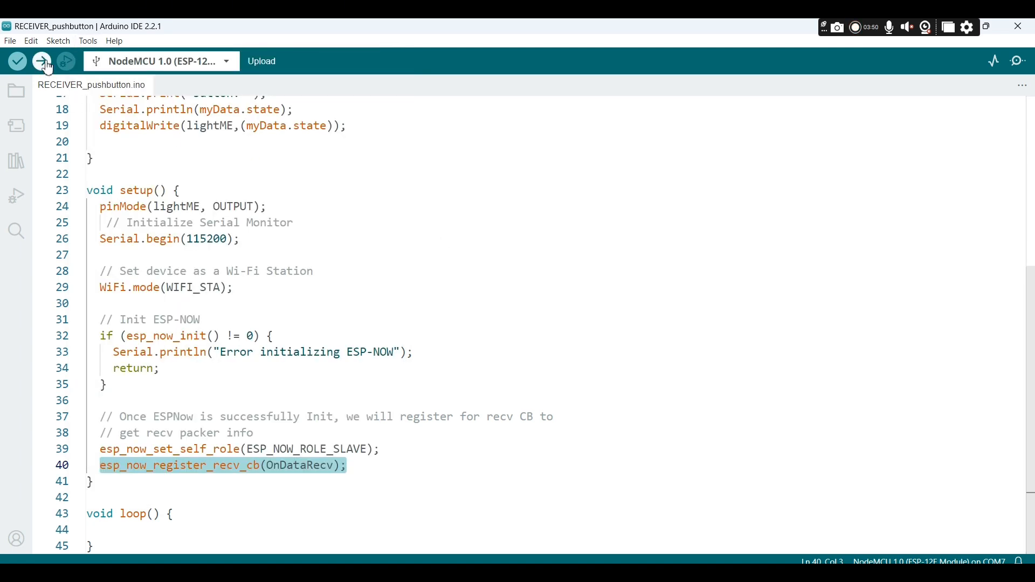
pyautogui.click(41, 60)
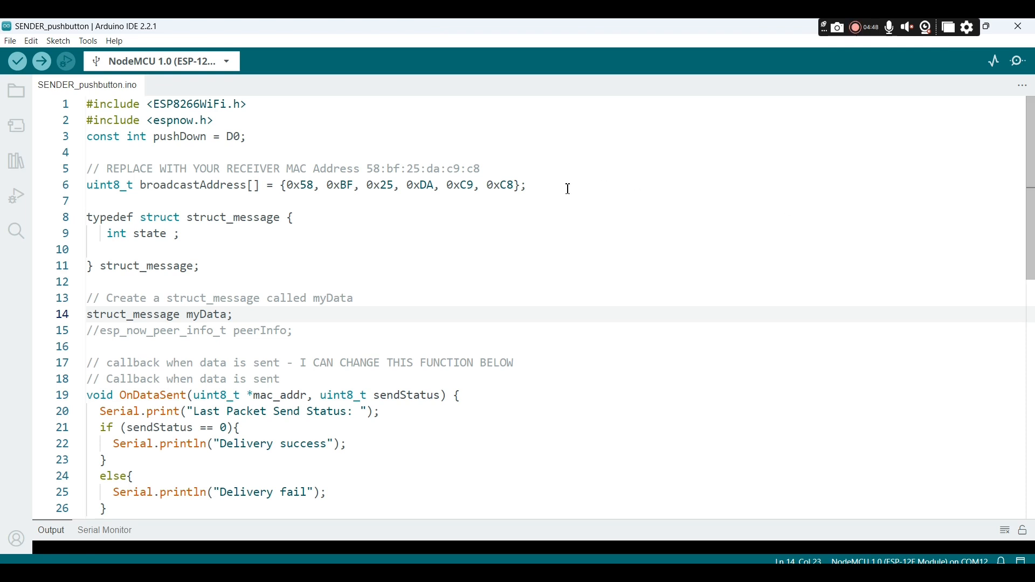
# Paste the receiver MAC 58:bf:25:da:c9:c8 at the end of the REPLACE WITH YOUR RECEIVER comment
pyautogui.moveTo(410, 184); pyautogui.dragTo(511, 184)
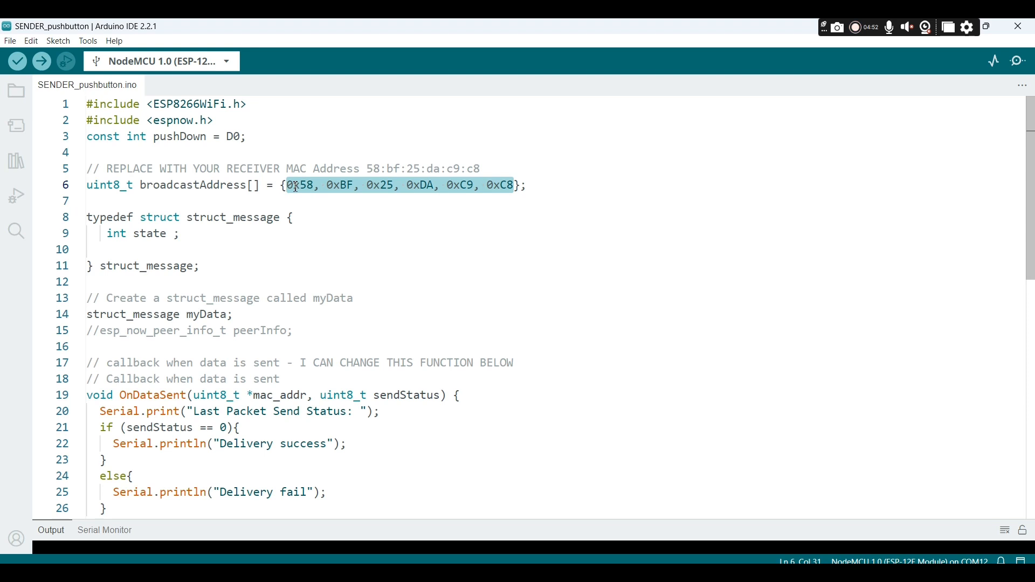
pyautogui.click(481, 168)
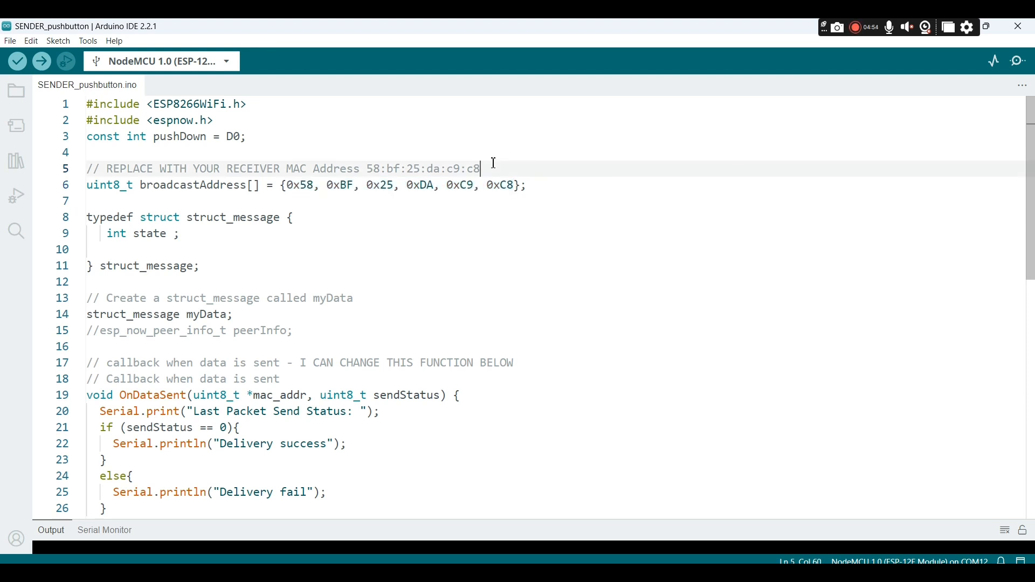
pyautogui.rightClick(480, 167)
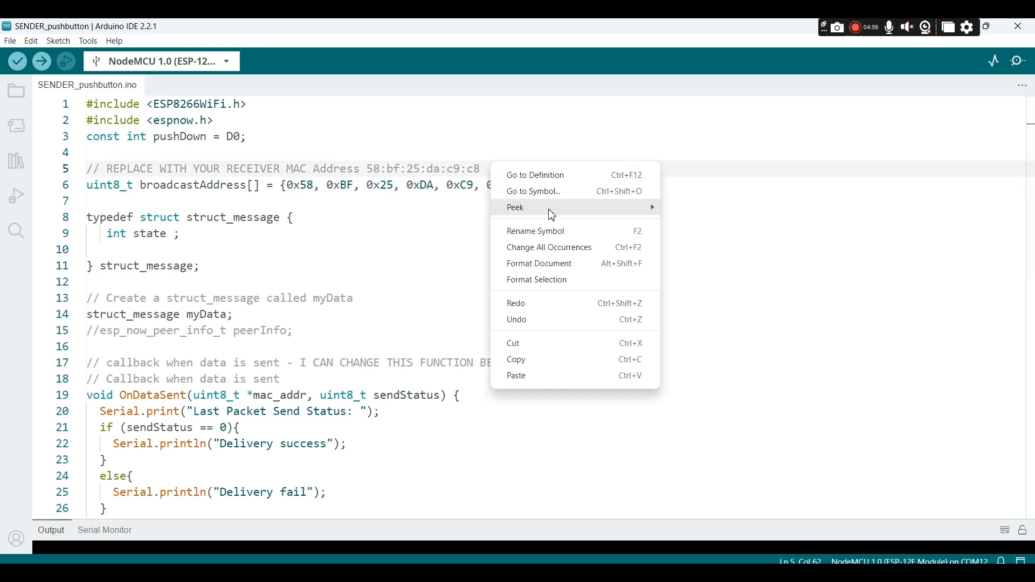
pyautogui.moveTo(541, 377)
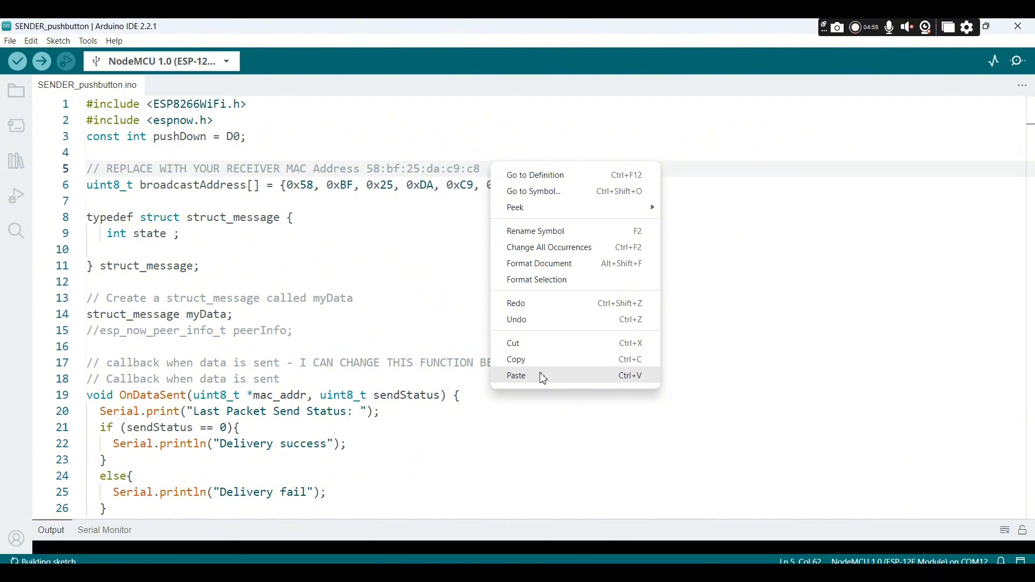
pyautogui.click(515, 375)
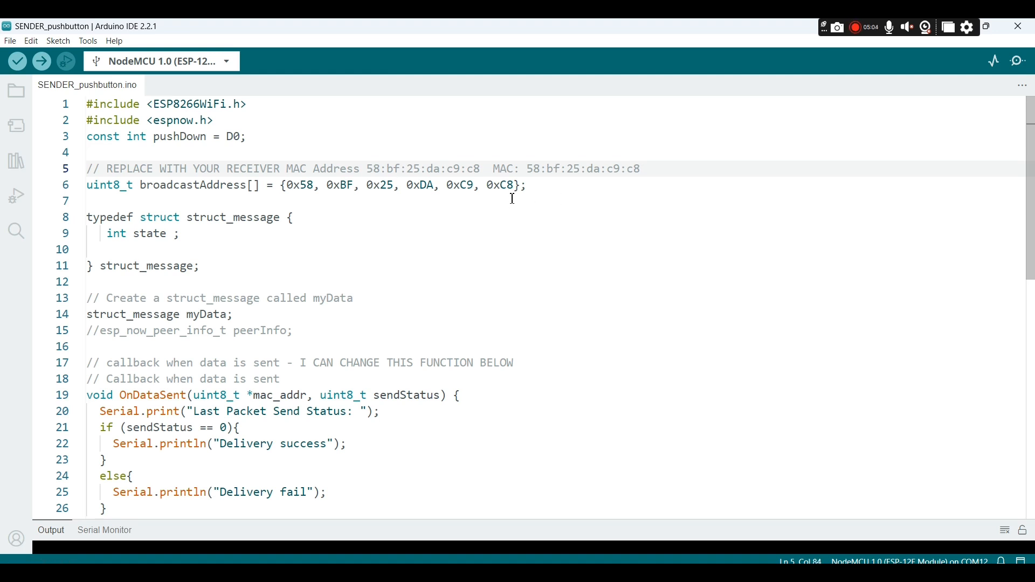
pyautogui.moveTo(319, 184); pyautogui.dragTo(516, 184)
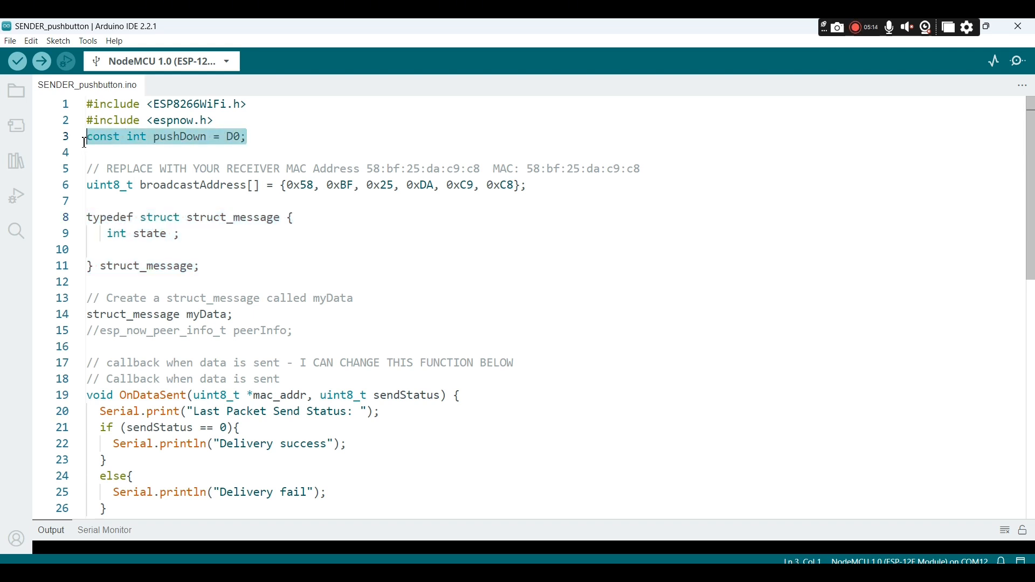
pyautogui.moveTo(237, 137)
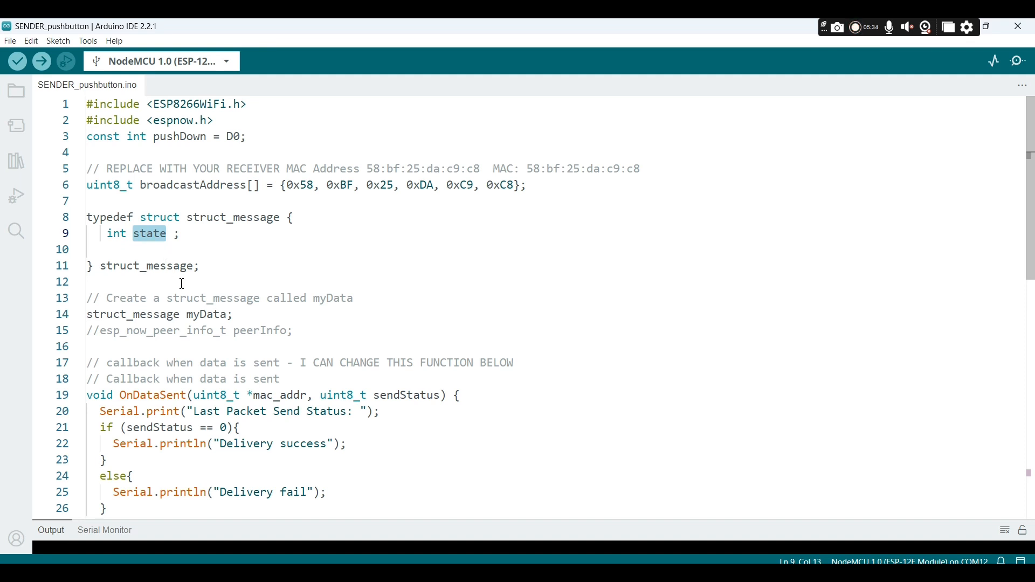
pyautogui.moveTo(214, 314)
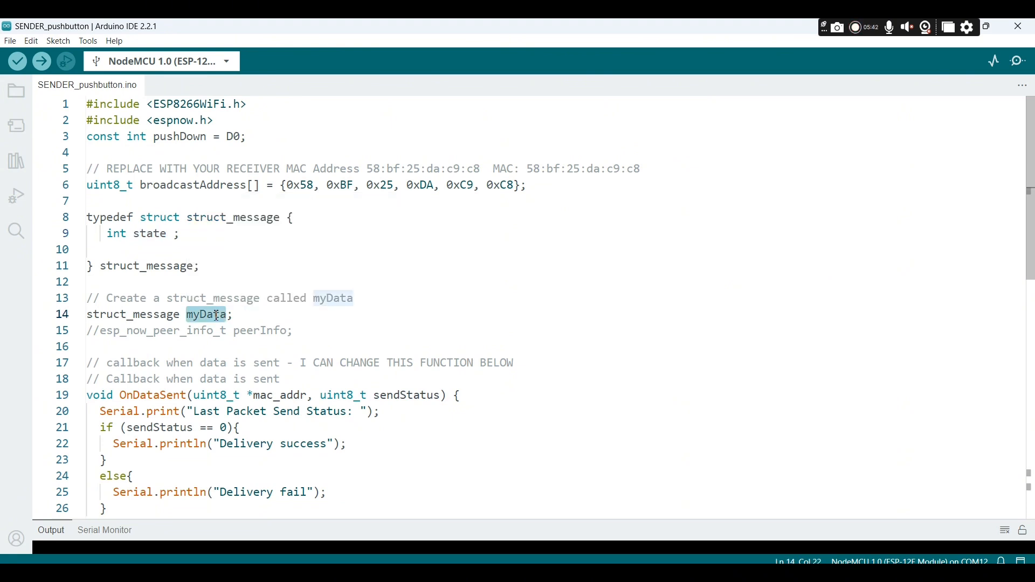
pyautogui.scroll(-3)
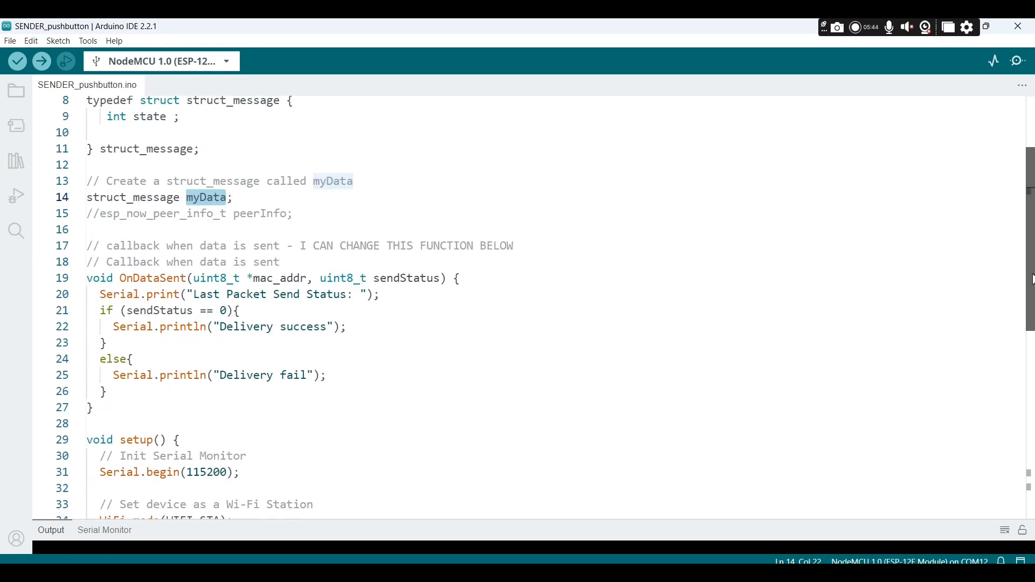
pyautogui.scroll(-3)
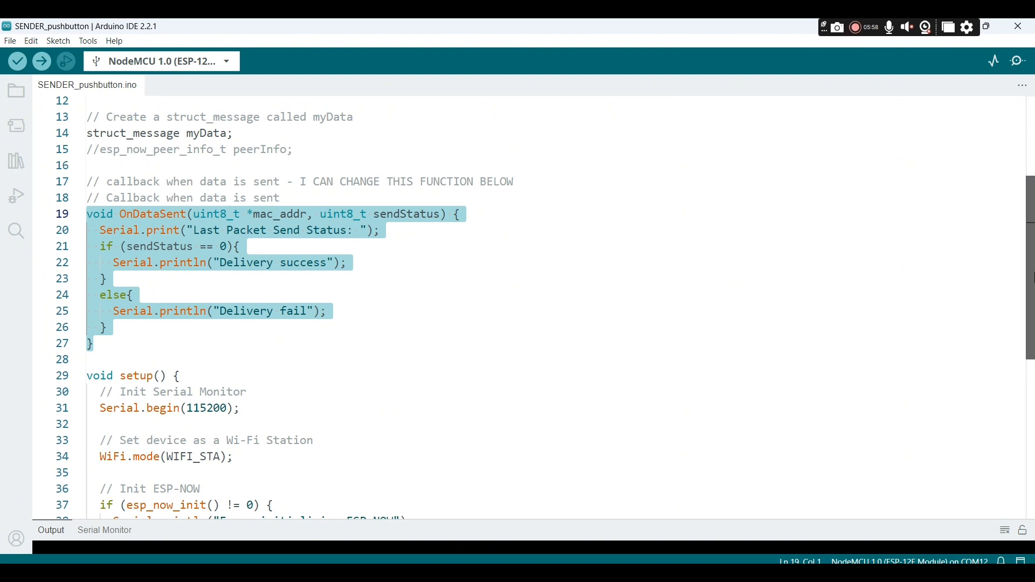
pyautogui.scroll(-3)
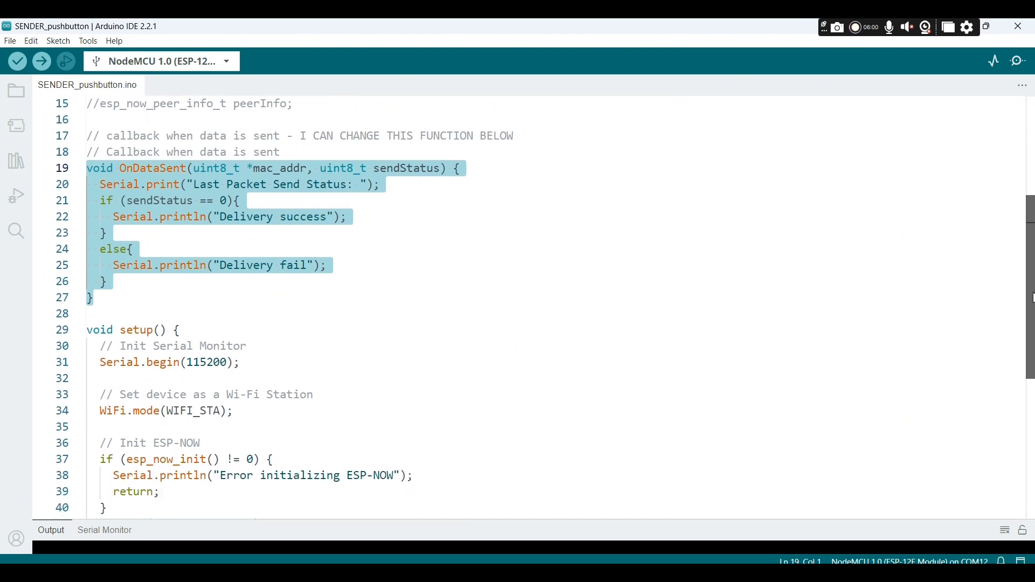
pyautogui.scroll(-3)
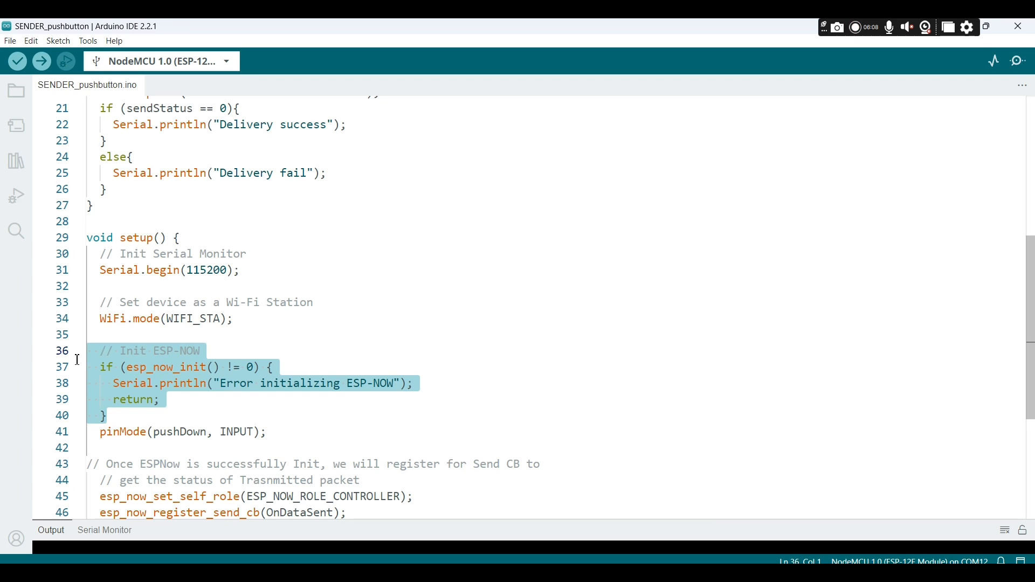
pyautogui.moveTo(968, 317)
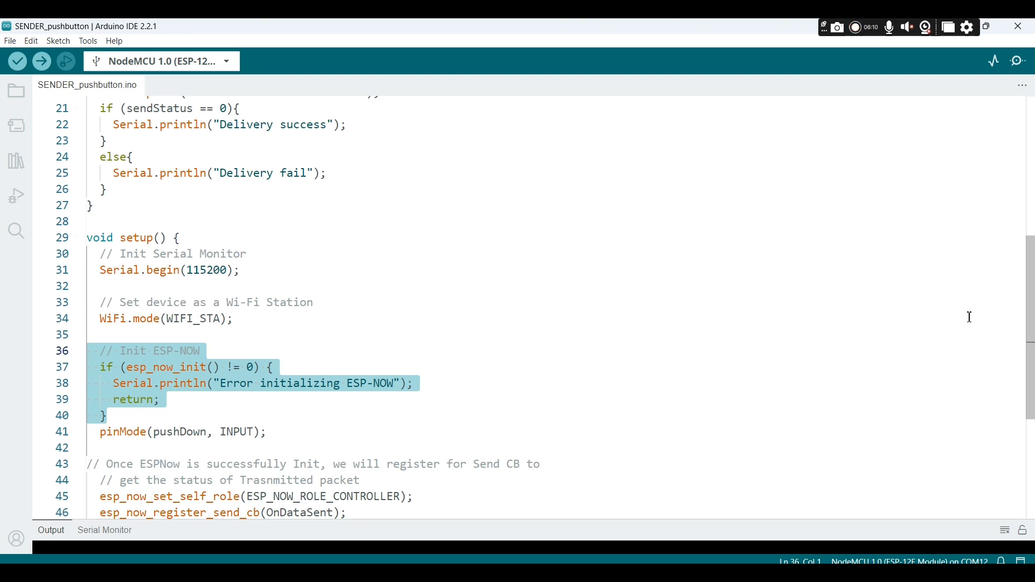
pyautogui.scroll(-3)
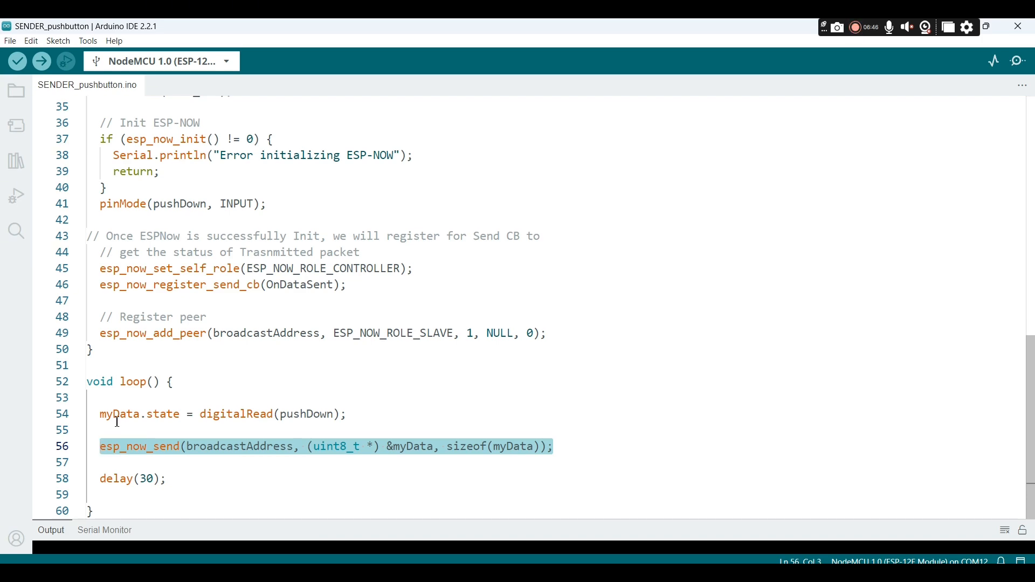
pyautogui.click(88, 41)
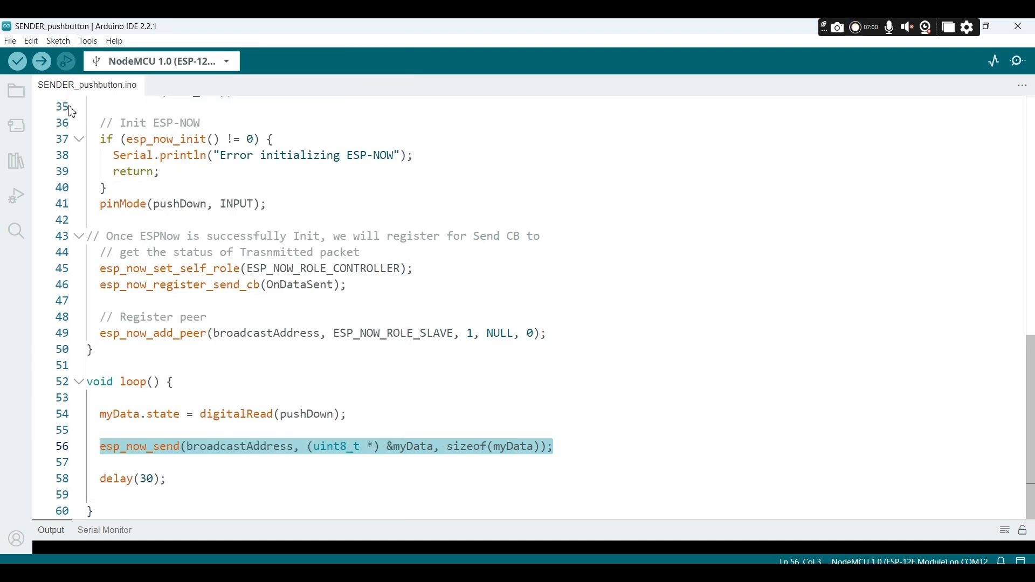
# Upload the sender sketch to the COM12 board and view Delivery success in the Serial Monitor
pyautogui.click(41, 61)
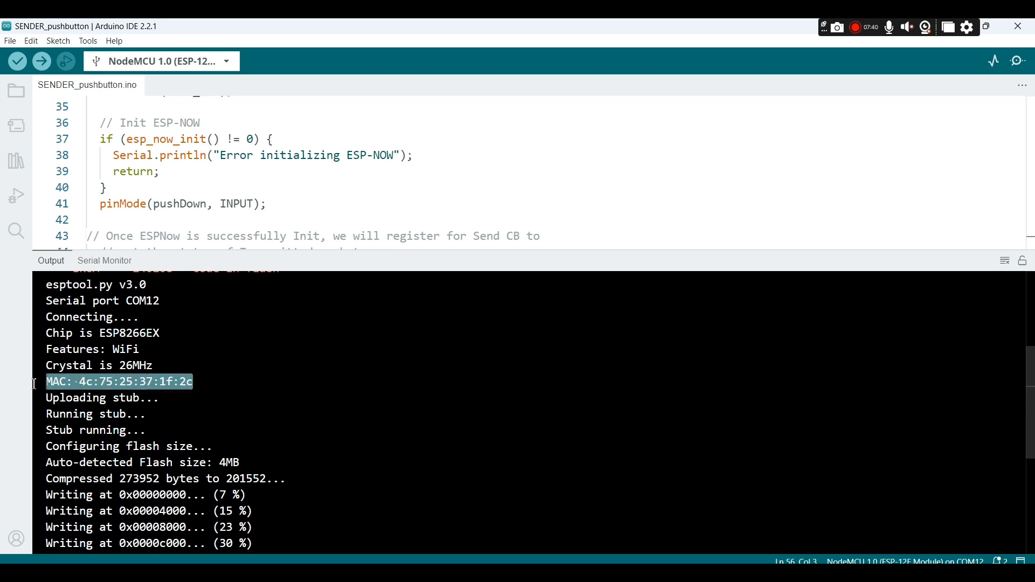
pyautogui.moveTo(30, 404)
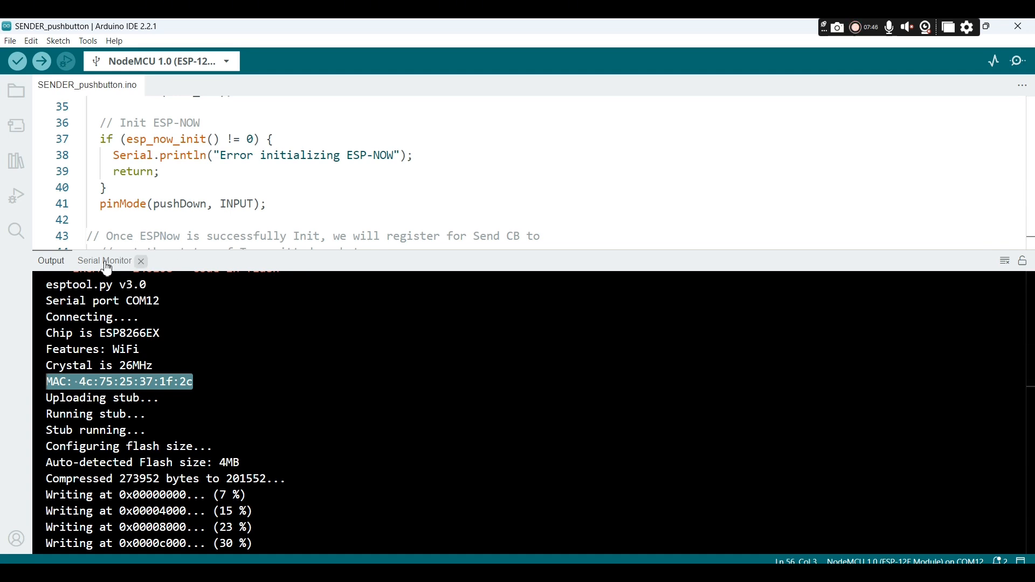
pyautogui.click(103, 259)
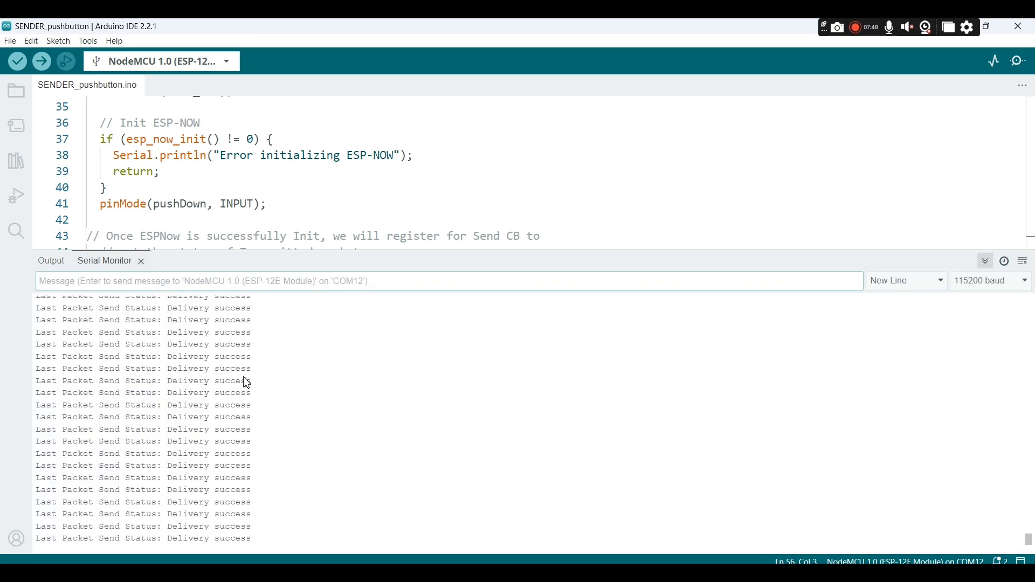